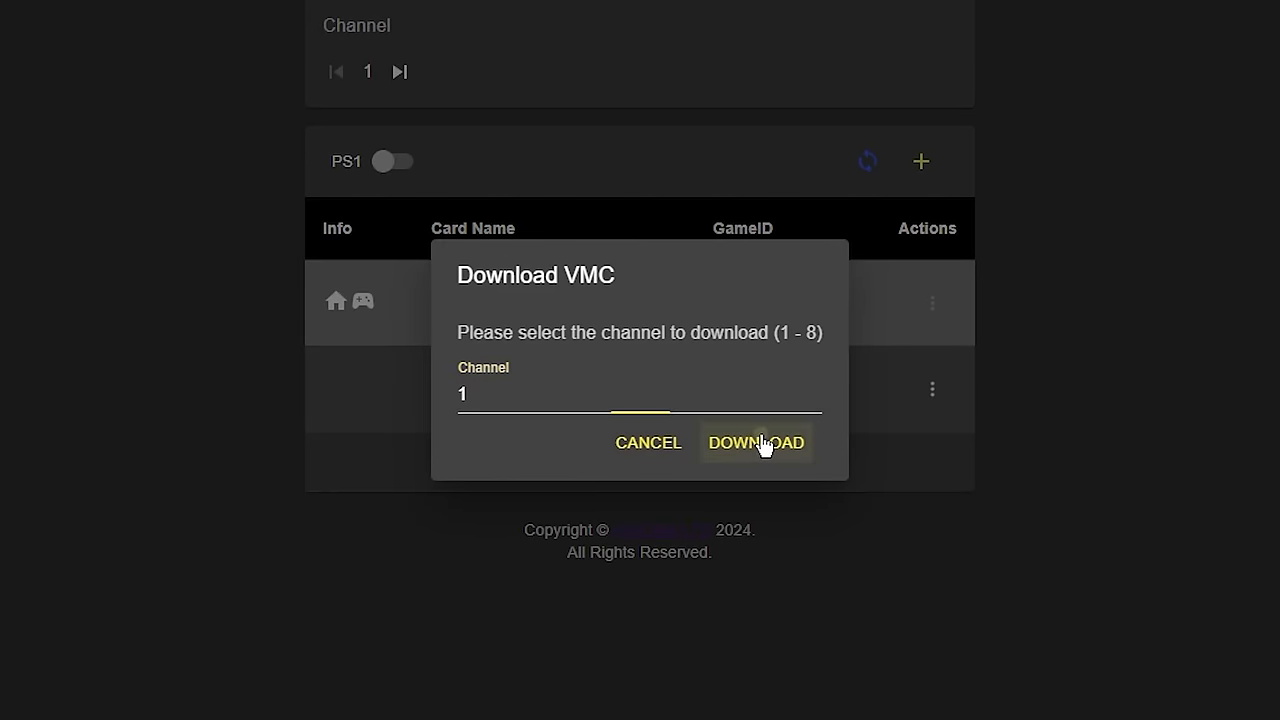
Download the channel 1 virtual memory card as MemoryCard2-1.bin.
click(756, 442)
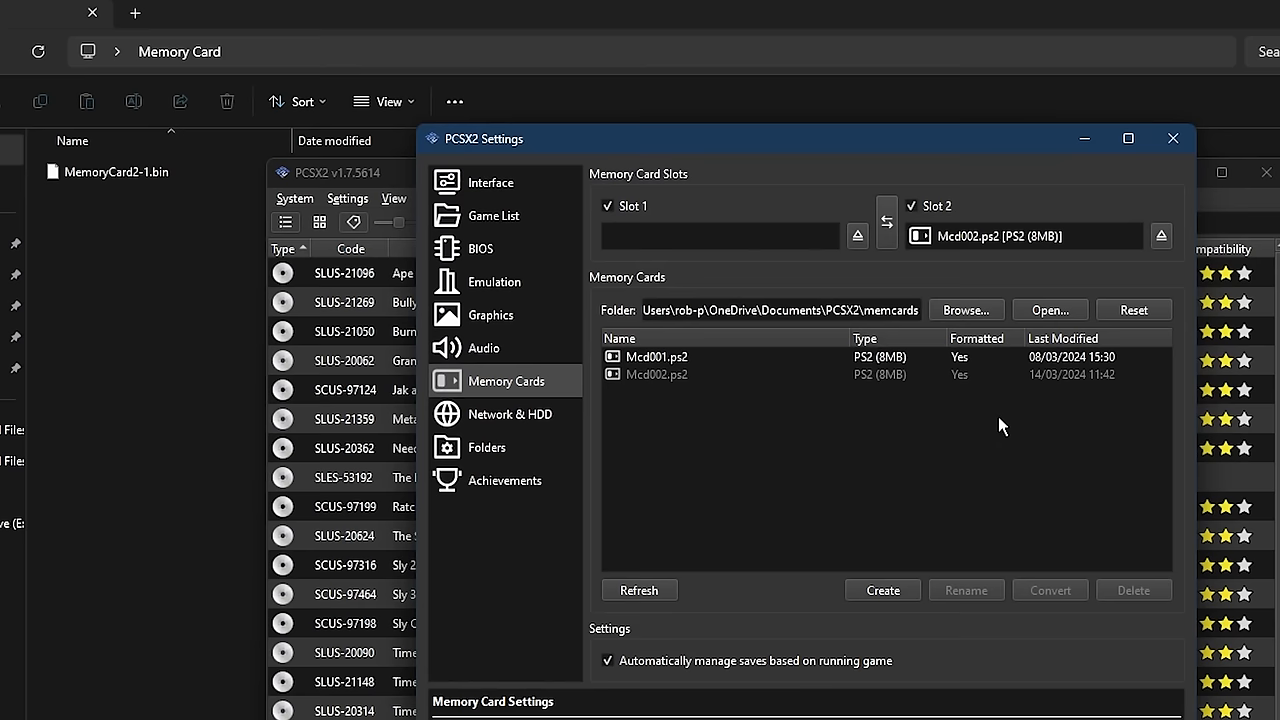
Refresh the card list so MemoryCard2-1.bin appears and mount it in Slot 1.
click(1048, 308)
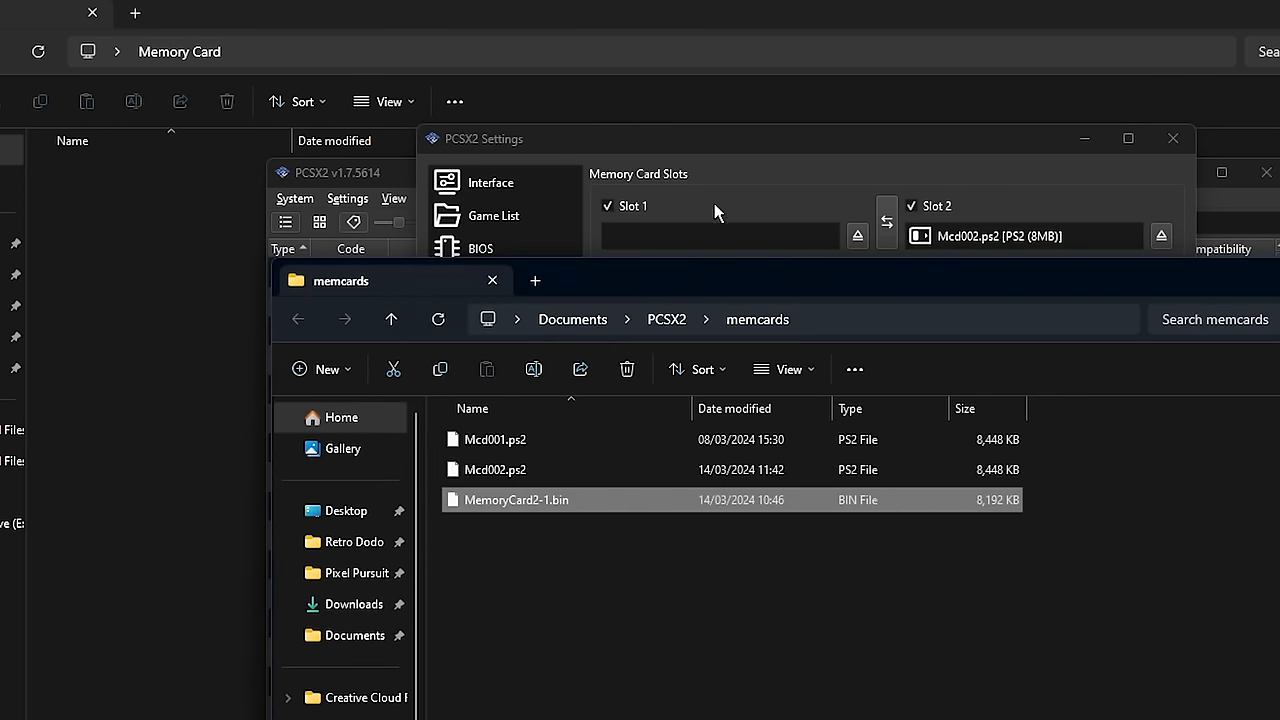
click(504, 380)
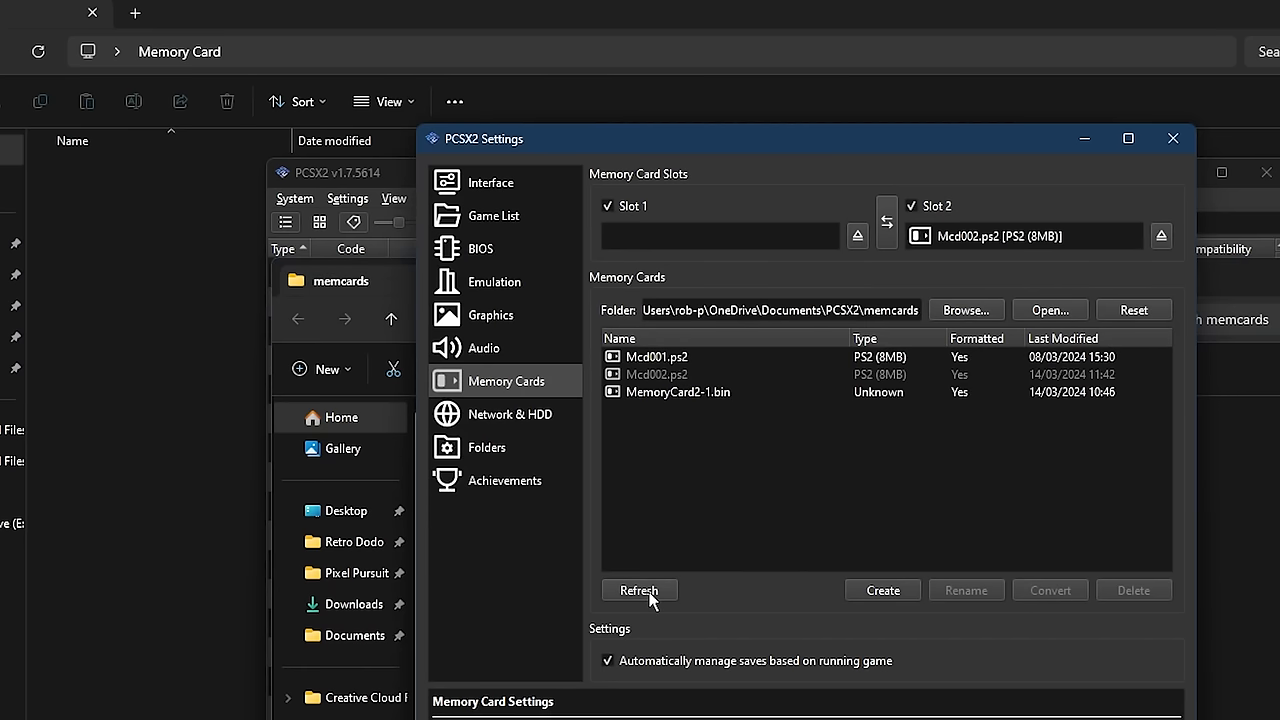
right_click(678, 392)
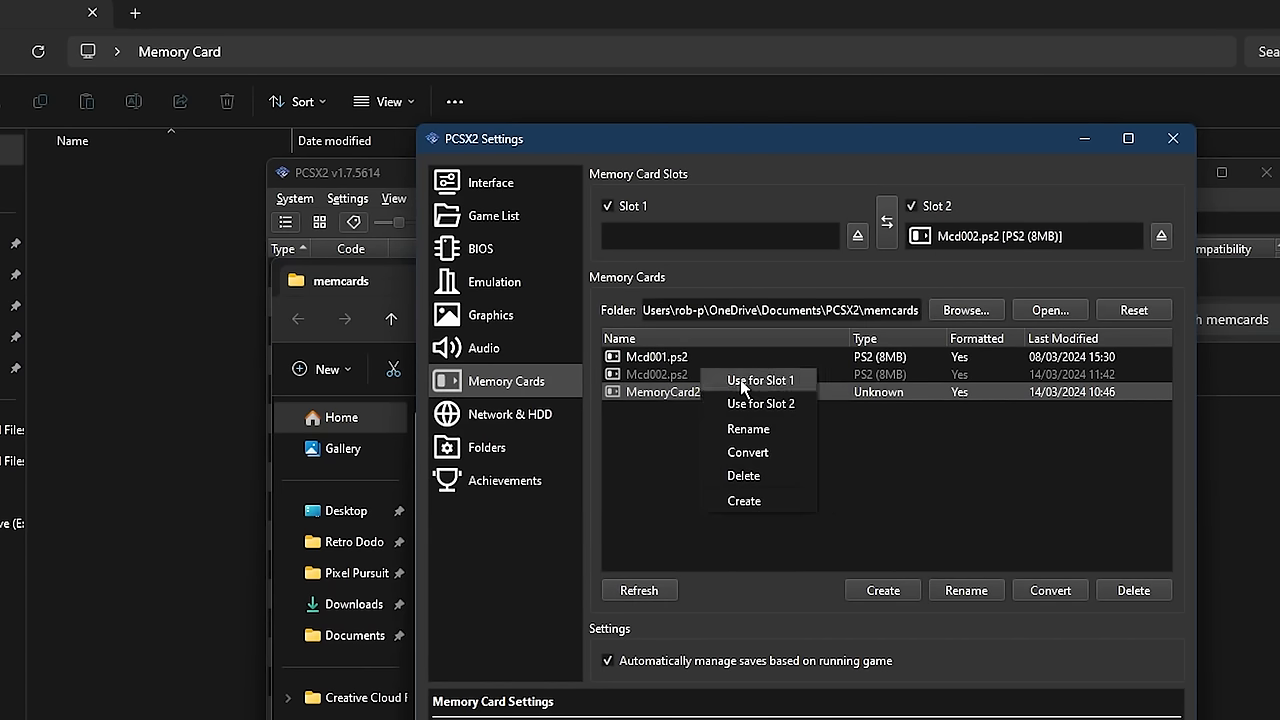
click(758, 380)
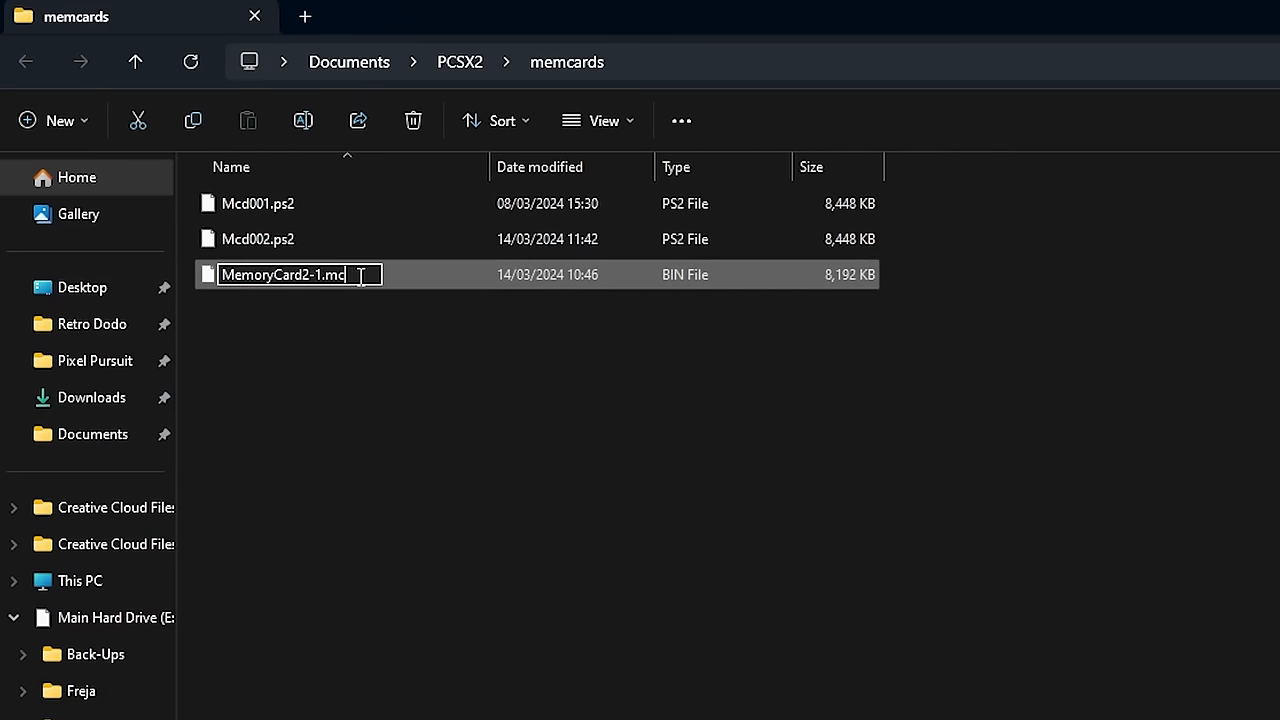
Commit the rename of MemoryCard2-1.bin to MemoryCard2-1.mc2.
key(Enter)
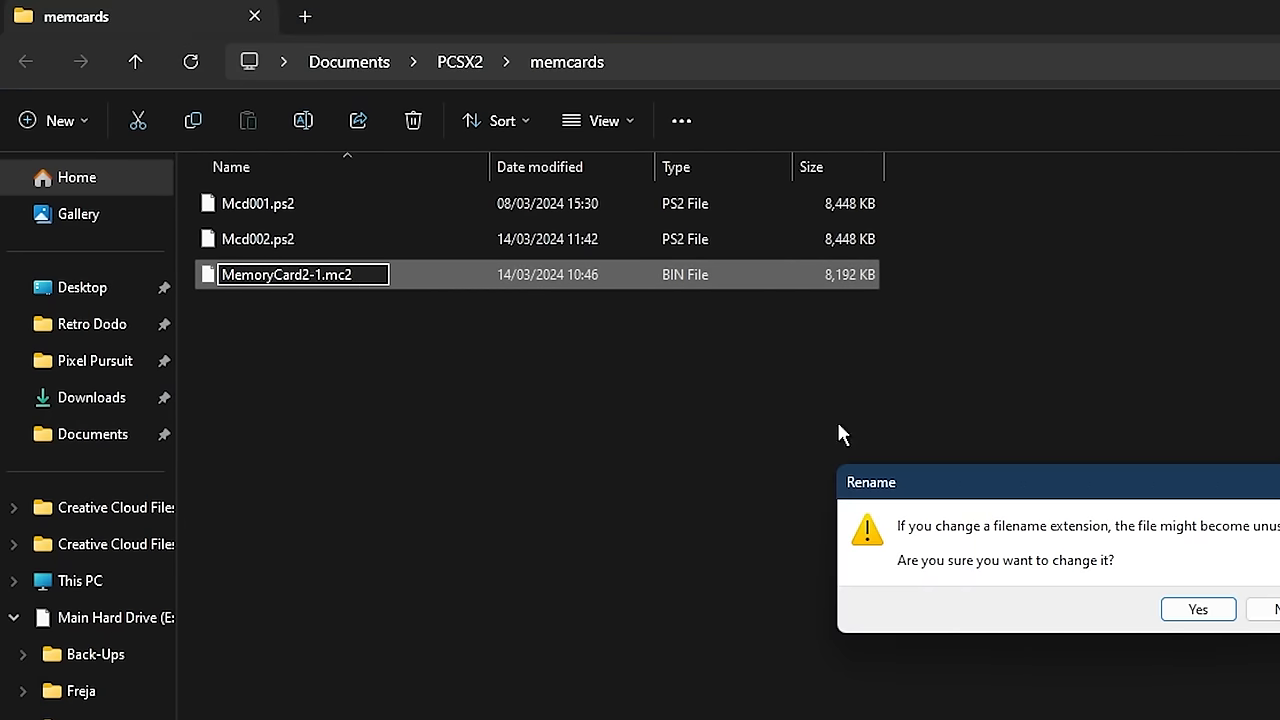